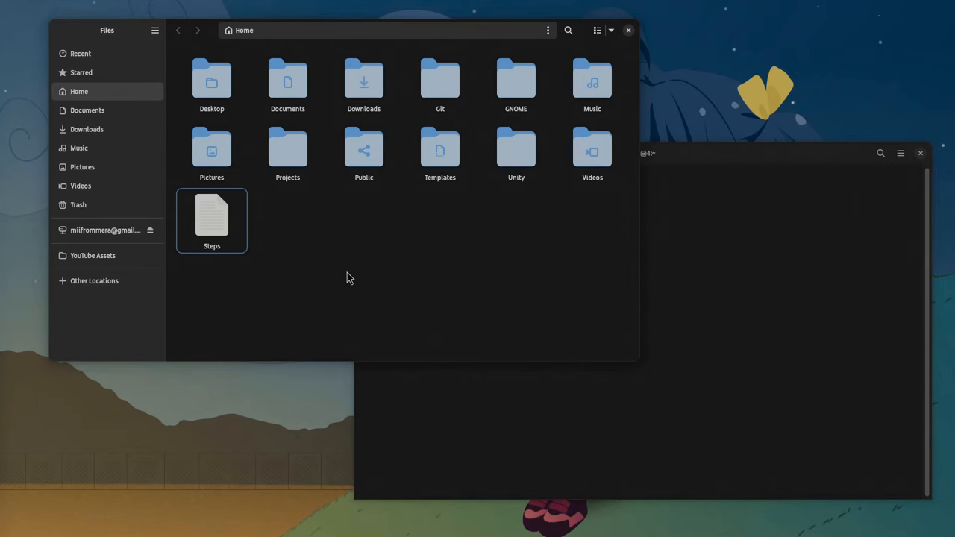
# Select the Public and Git folders in Files while the terminal lists the home directory.
pyautogui.click(364, 149)
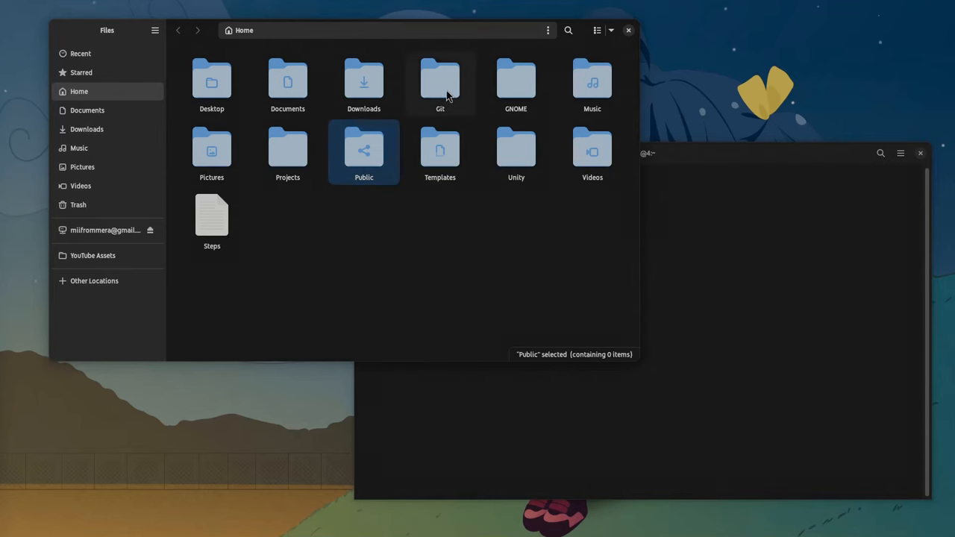
pyautogui.click(440, 82)
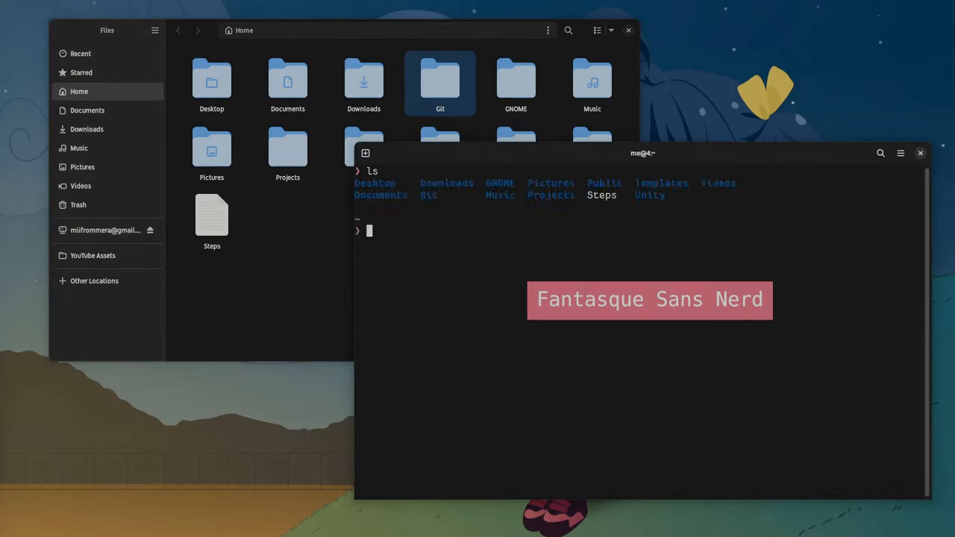
pyautogui.doubleClick(551, 194)
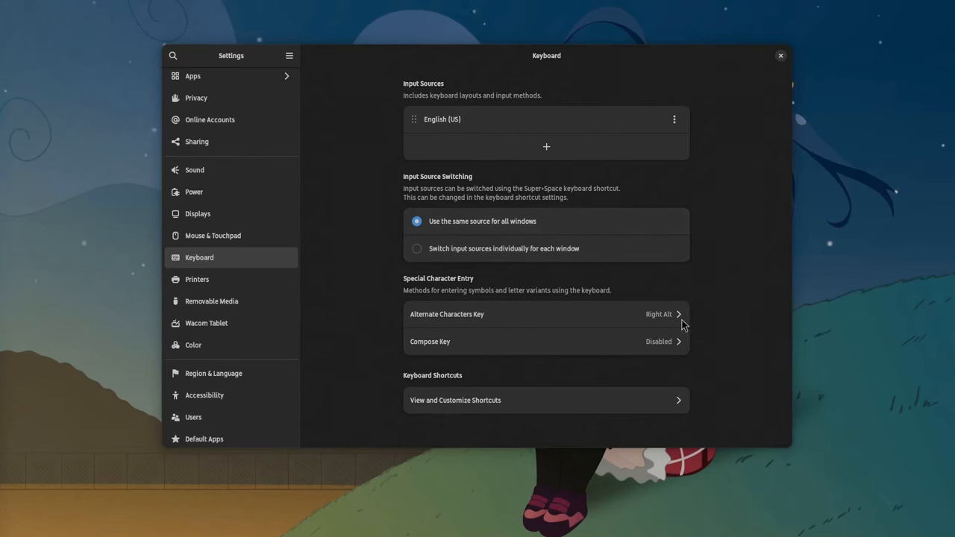
# Browse the full keyboard shortcut list's Navigation category, scrolling through its bindings.
pyautogui.click(546, 400)
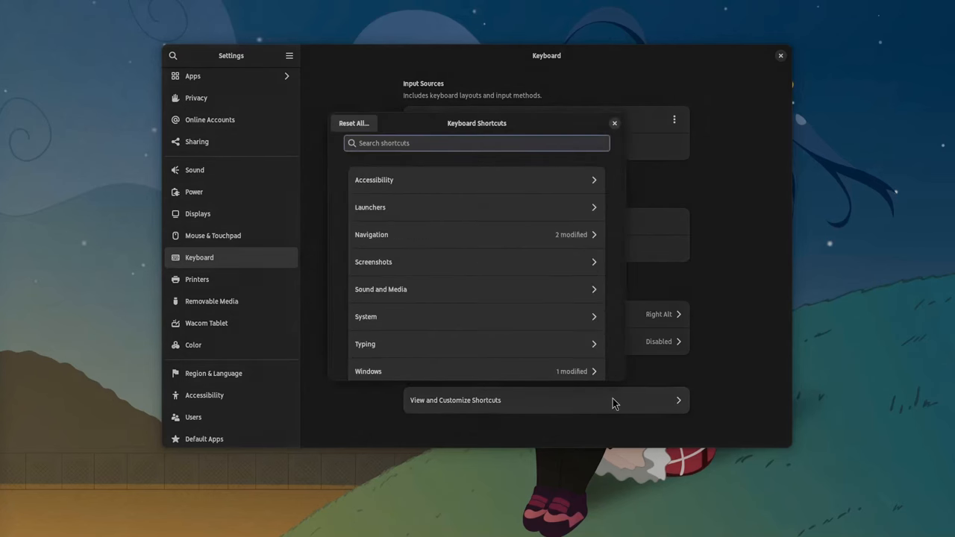
pyautogui.click(370, 235)
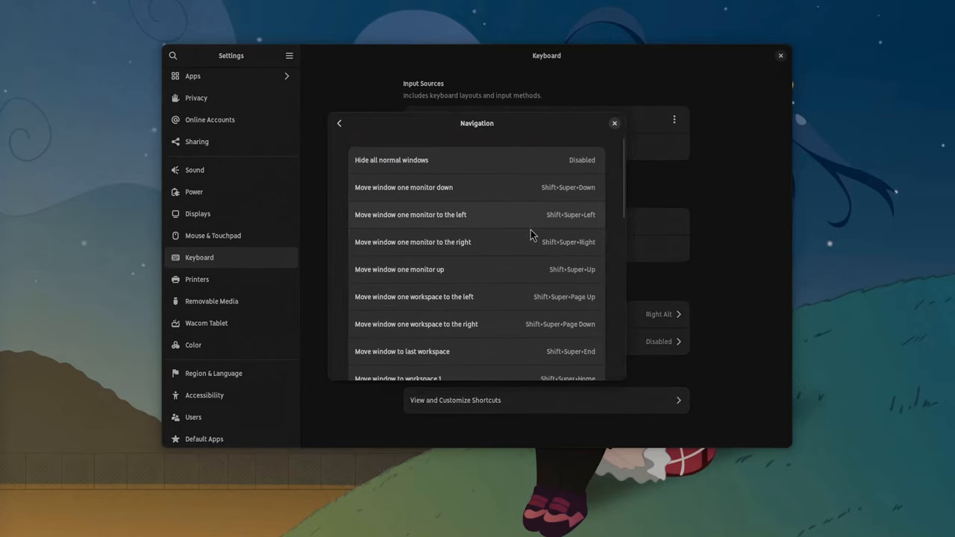
pyautogui.scroll(-3)
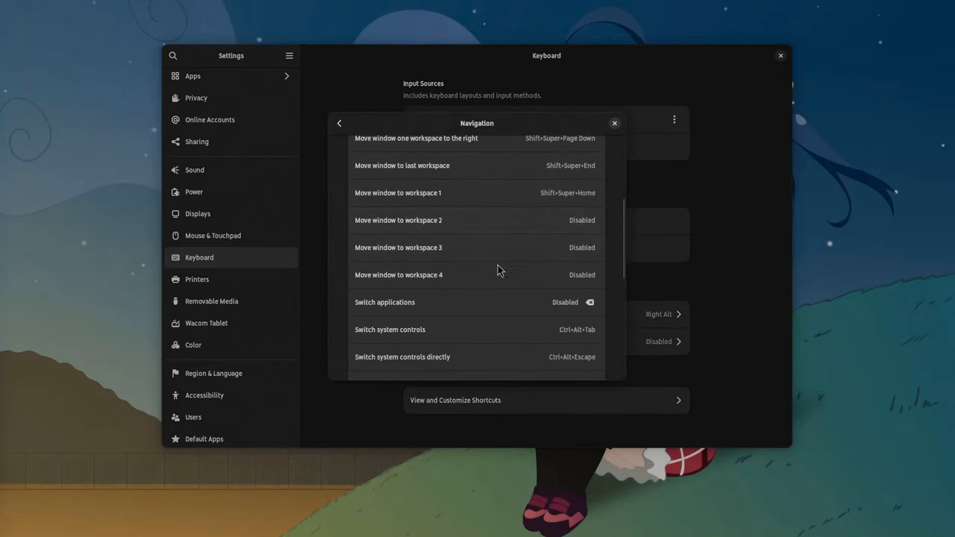
pyautogui.scroll(-3)
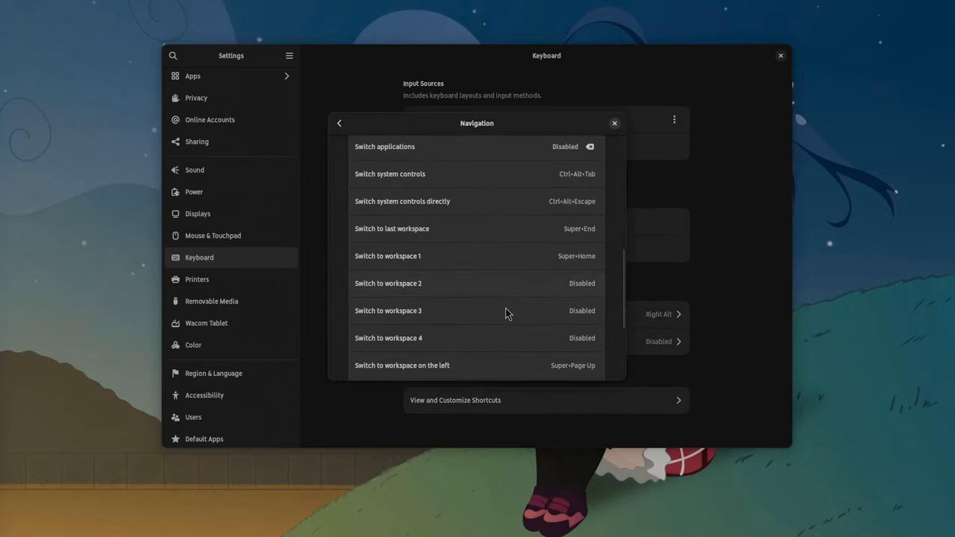
pyautogui.scroll(-3)
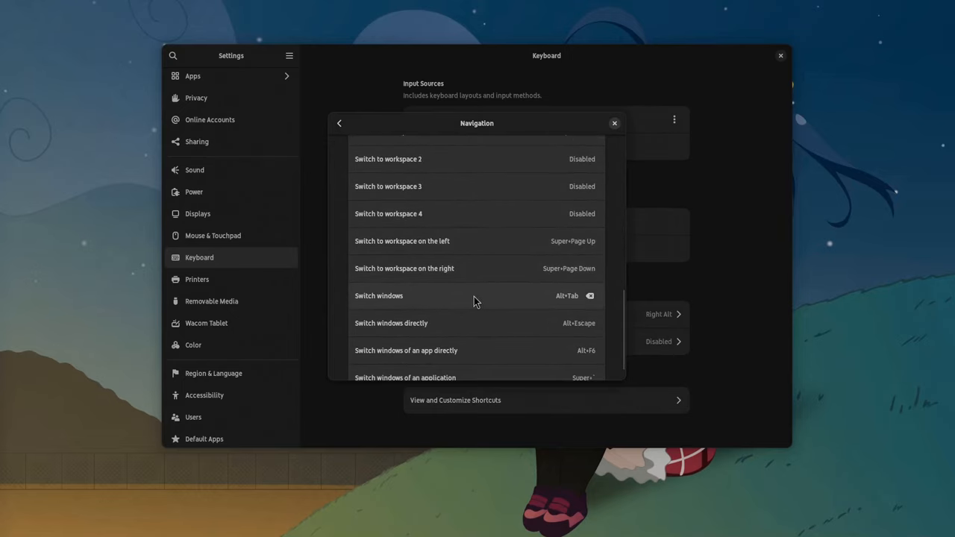
pyautogui.moveTo(491, 300)
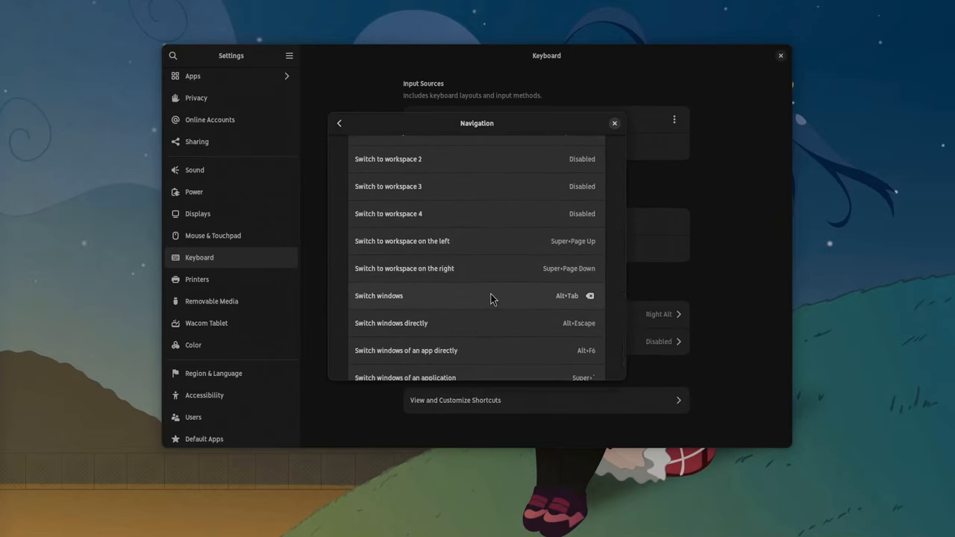
# Review the customized shortcuts in the Windows category.
pyautogui.click(339, 122)
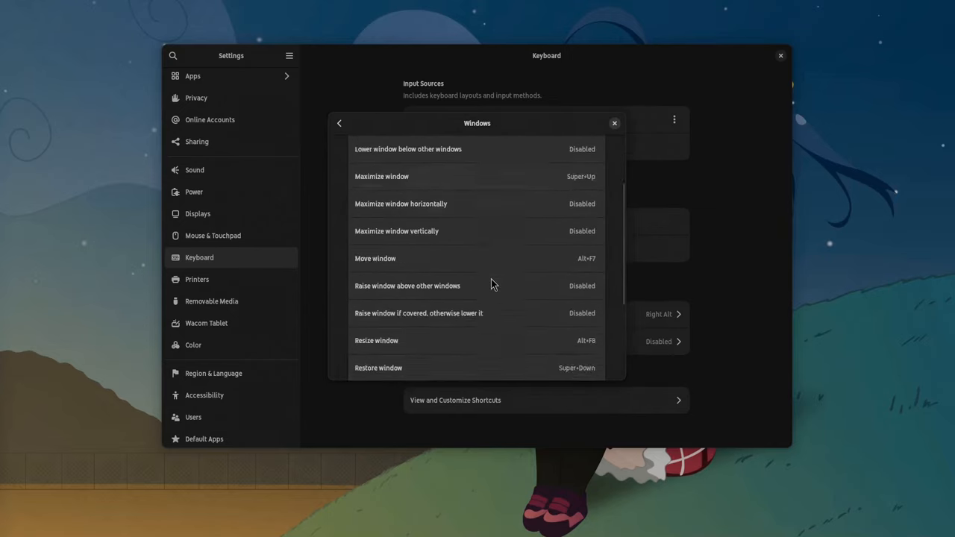
pyautogui.scroll(-3)
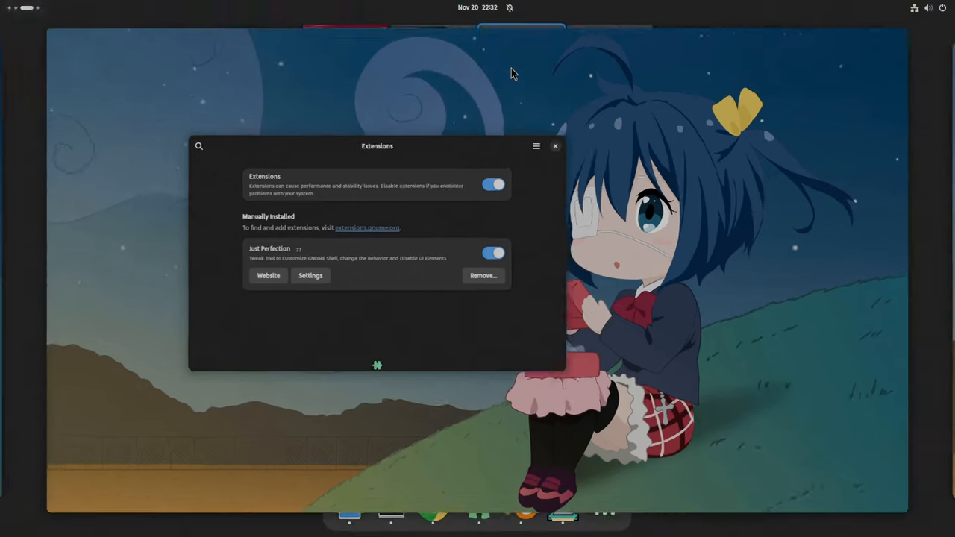
# Show the Activities overview with workspaces over the Extensions app listing Just Perfection.
pyautogui.press('Super')
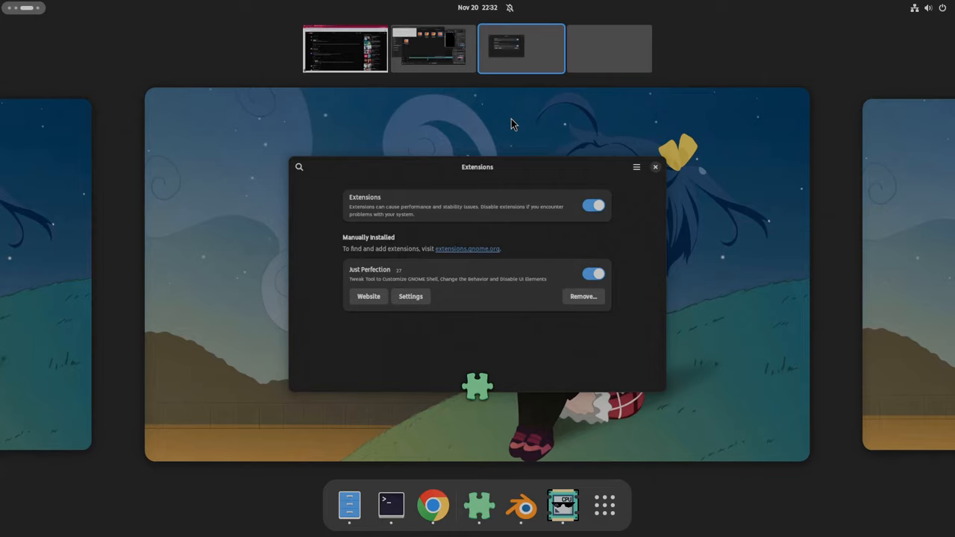
pyautogui.moveTo(609, 53)
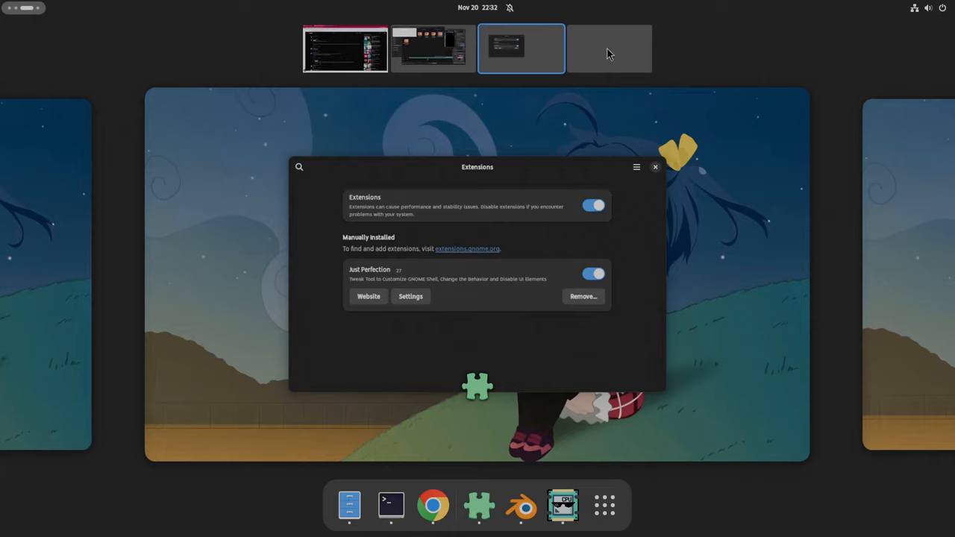
pyautogui.moveTo(442, 36)
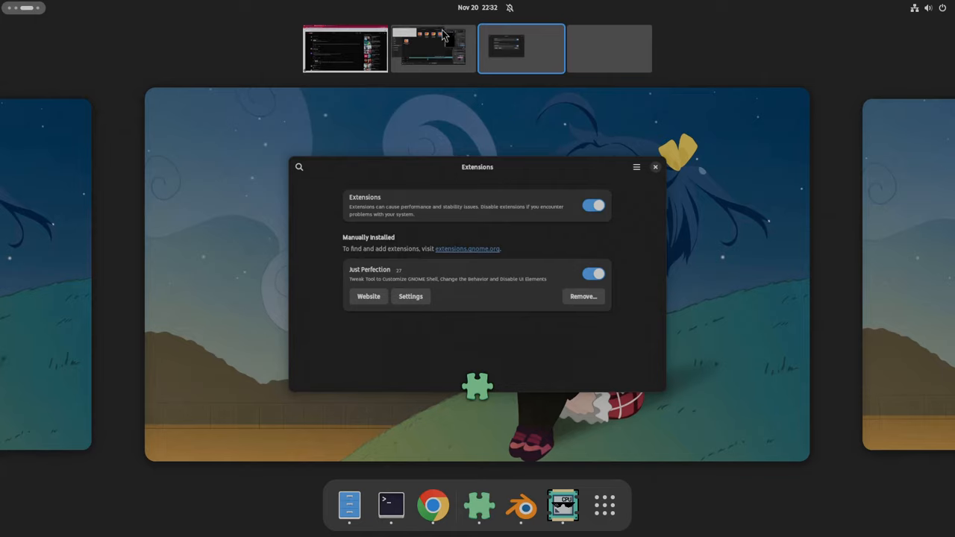
pyautogui.moveTo(529, 120)
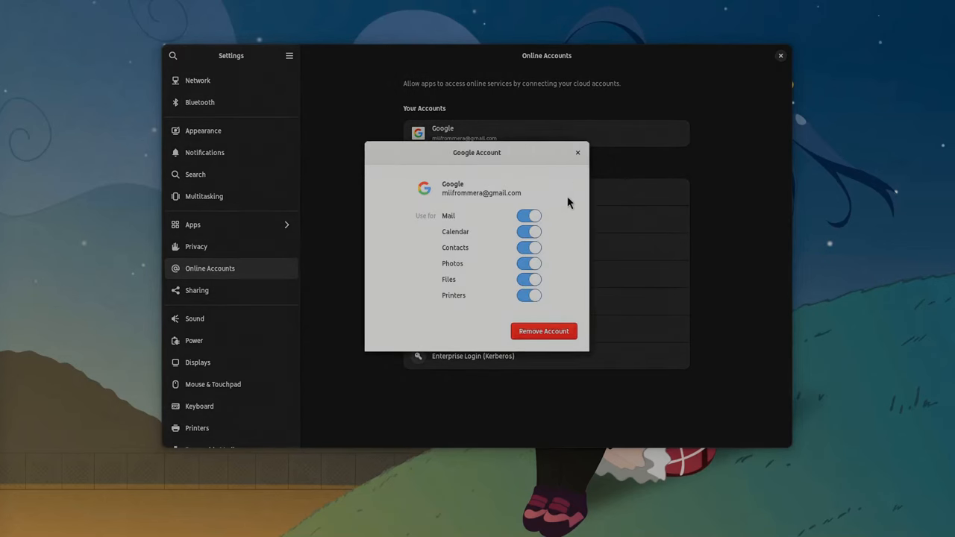
# Dismiss the Google account details and review the Search settings list.
pyautogui.click(577, 152)
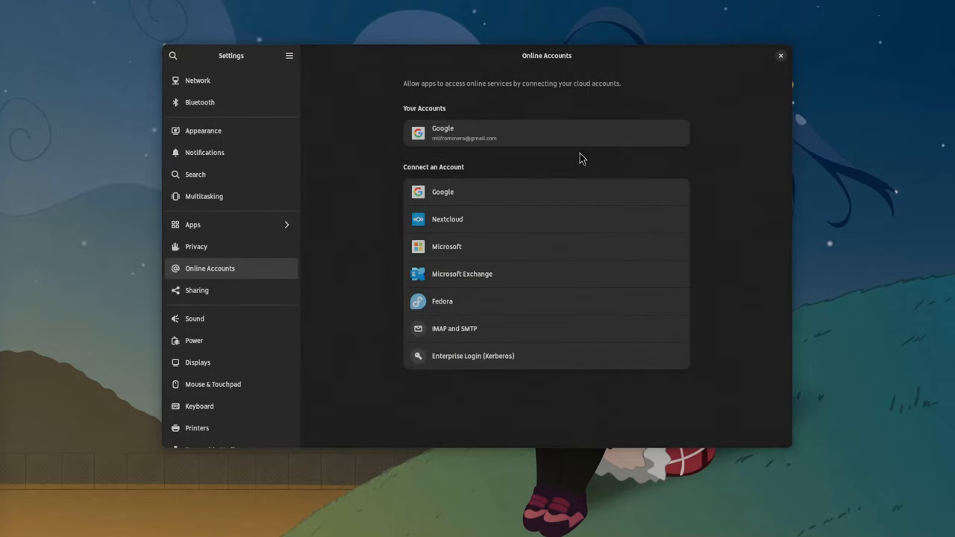
pyautogui.click(195, 173)
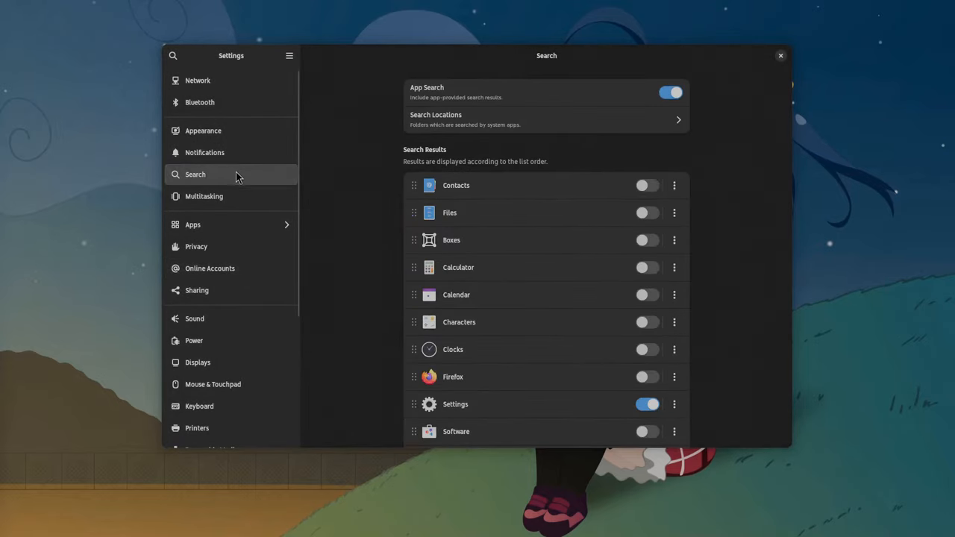
pyautogui.scroll(-3)
pyautogui.write('a')
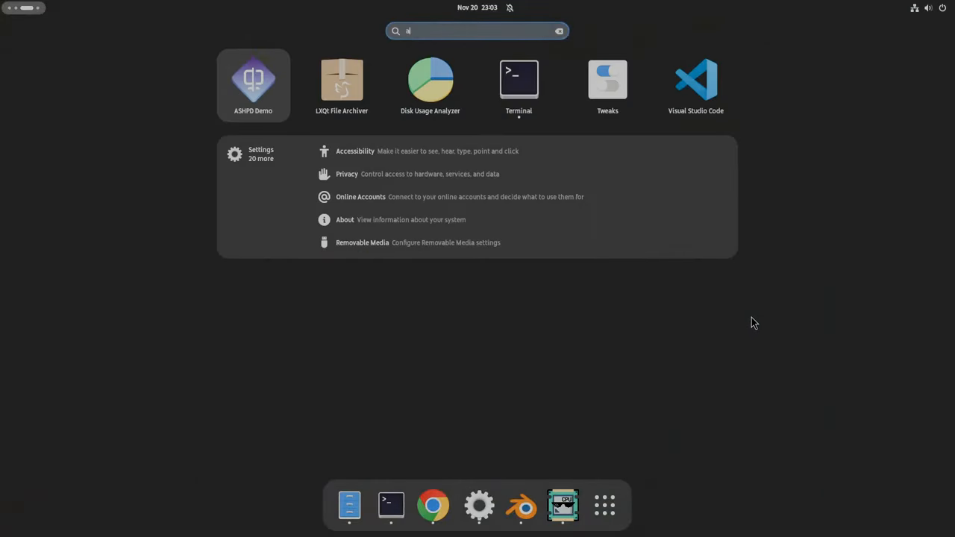
pyautogui.moveTo(705, 297)
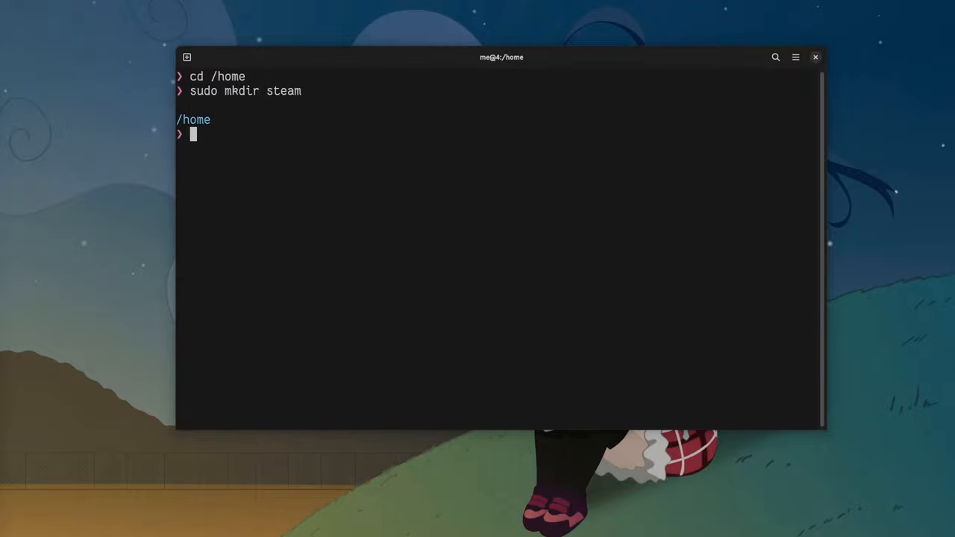
# Enter a sudo chown command giving your user and group ownership of the steam folder.
pyautogui.write('sudo ch')
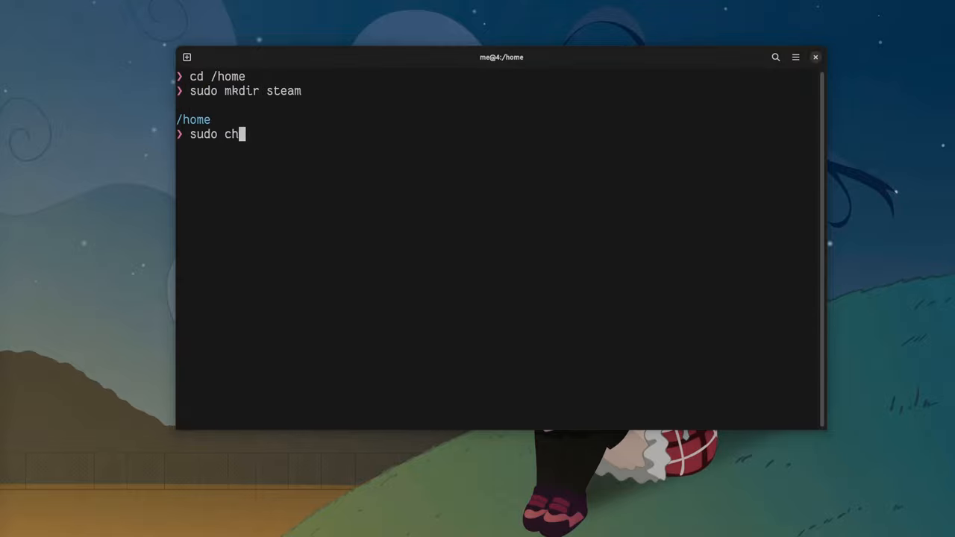
pyautogui.write('own')
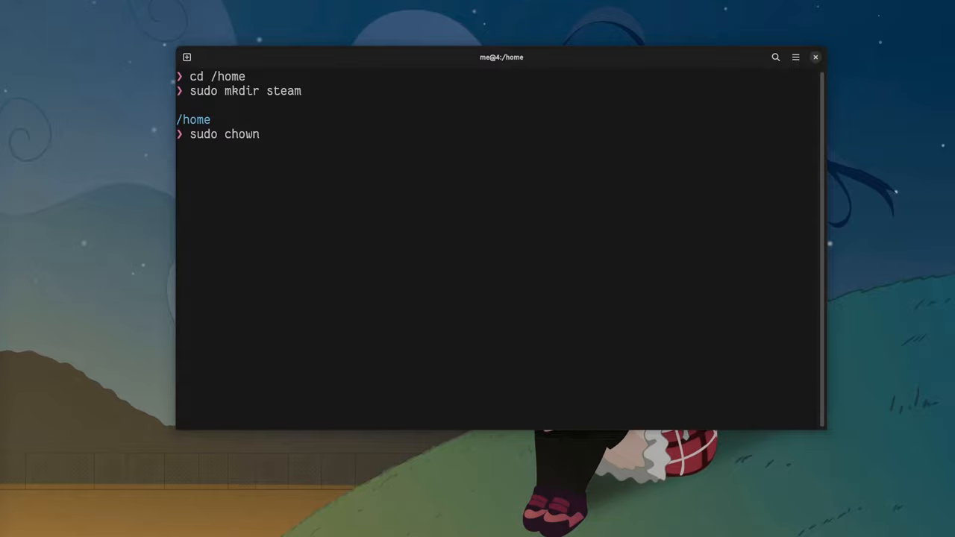
pyautogui.write('me:me')
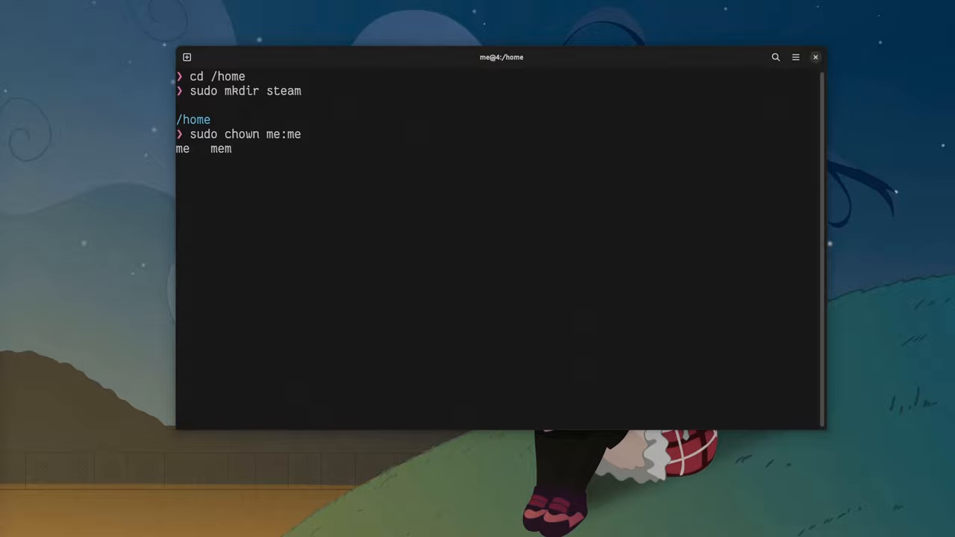
pyautogui.write('steam')
pyautogui.write('cd GNOME/gnome-')
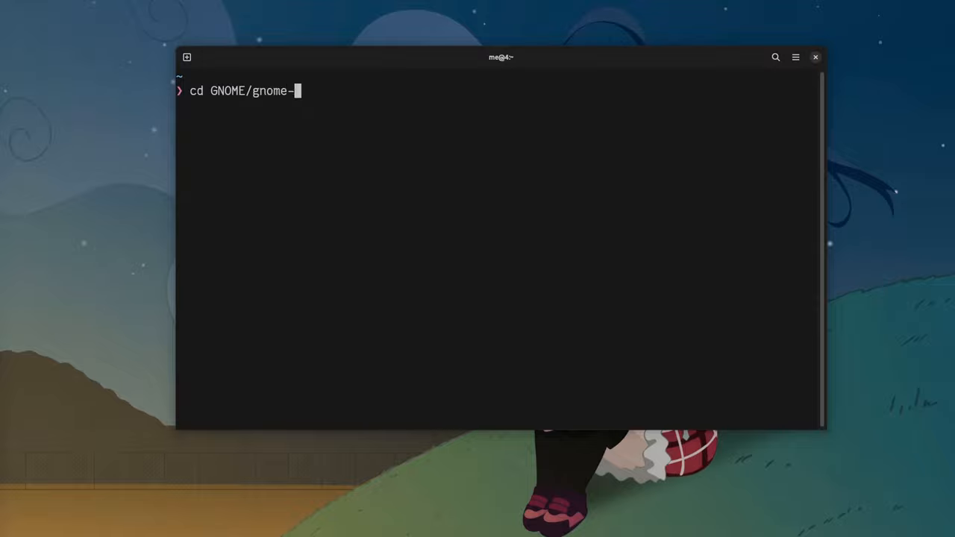
# Move into GNOME/gnome-shell and start hx on src/calendar-server/.
pyautogui.press('Tab')
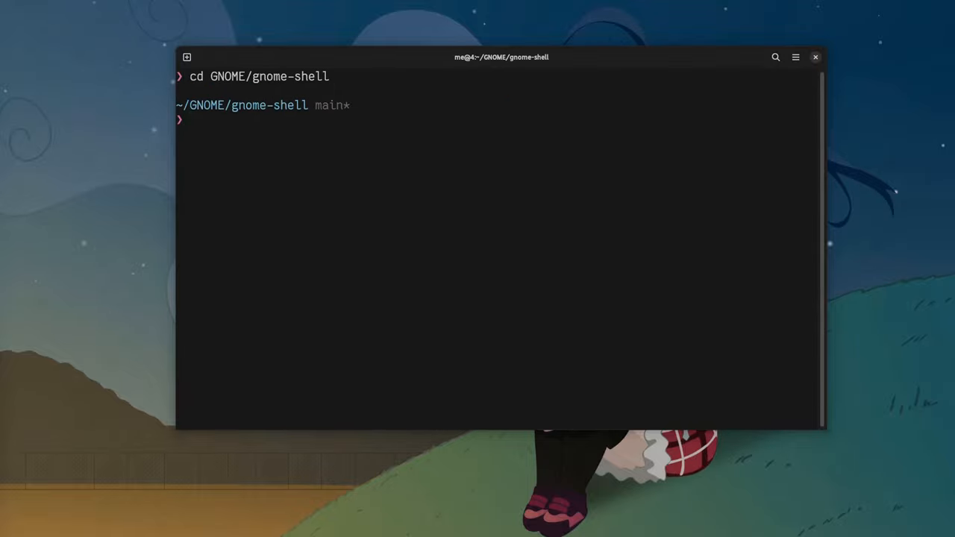
pyautogui.write('hx src/')
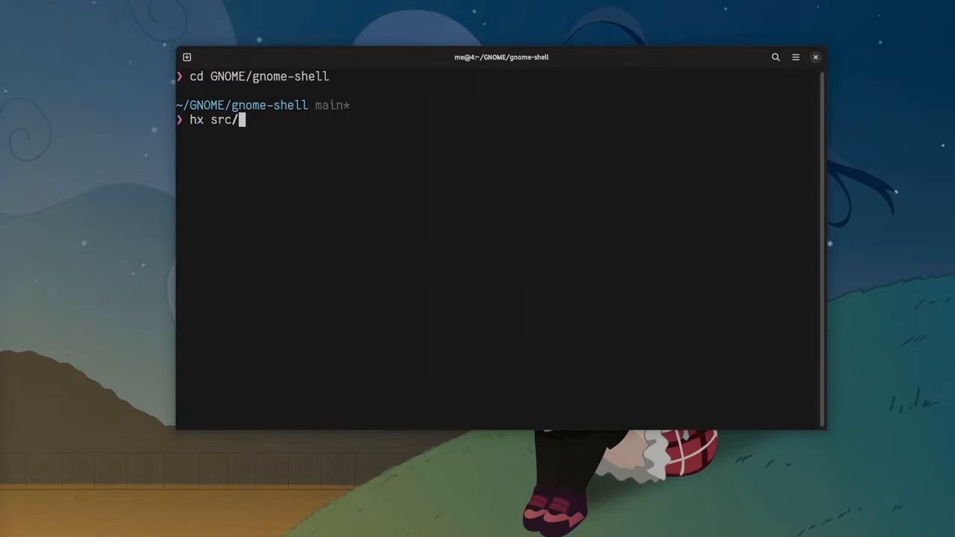
pyautogui.write('calendar-server/')
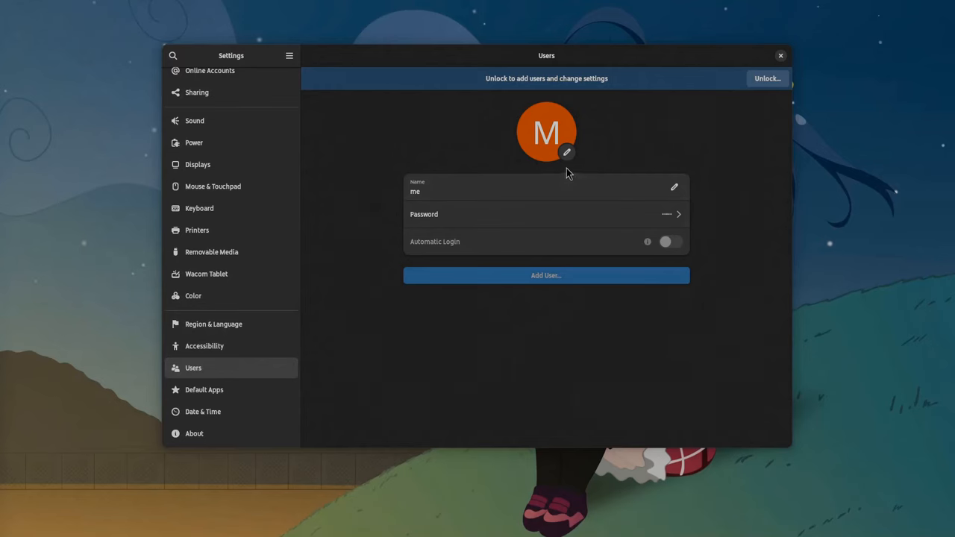
# Start choosing a custom avatar picture from a file, browsing the Documents folder.
pyautogui.click(568, 152)
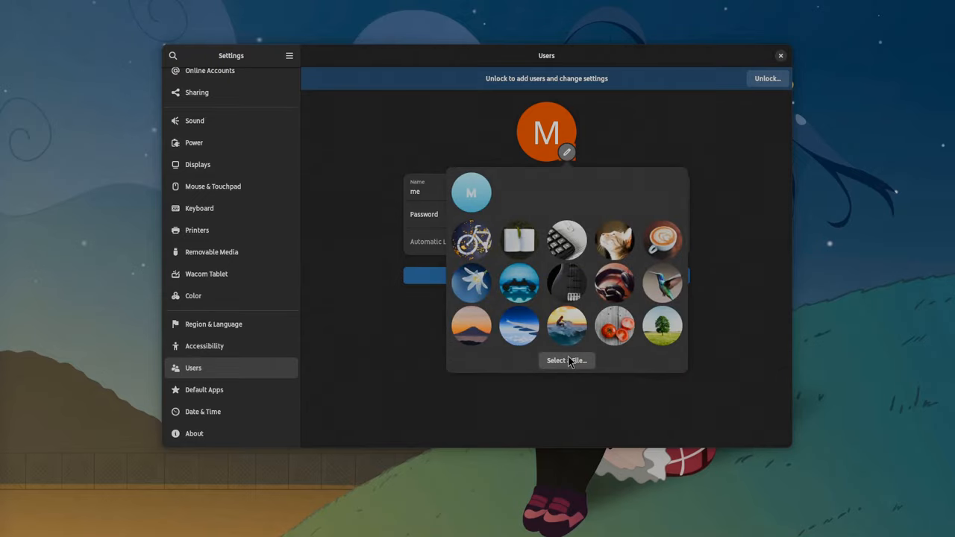
pyautogui.click(567, 360)
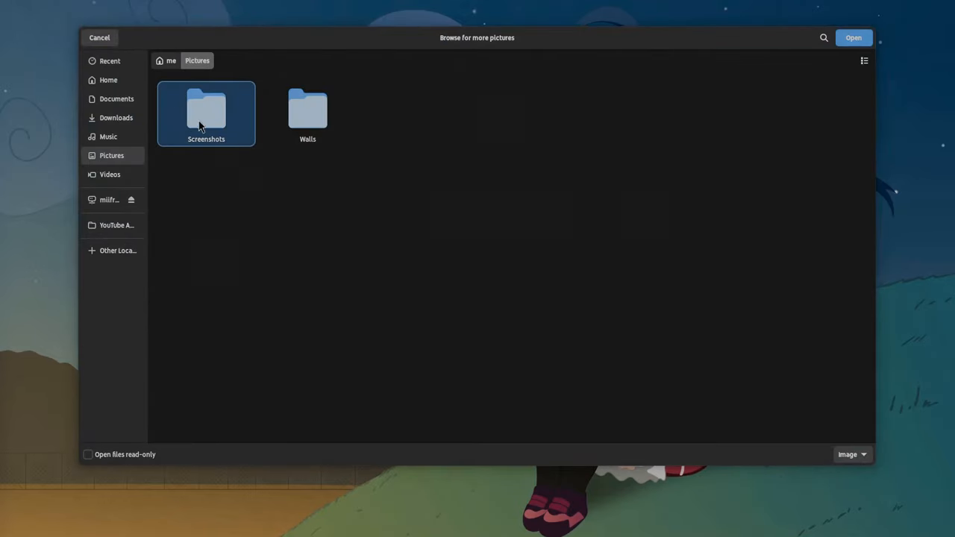
pyautogui.click(116, 99)
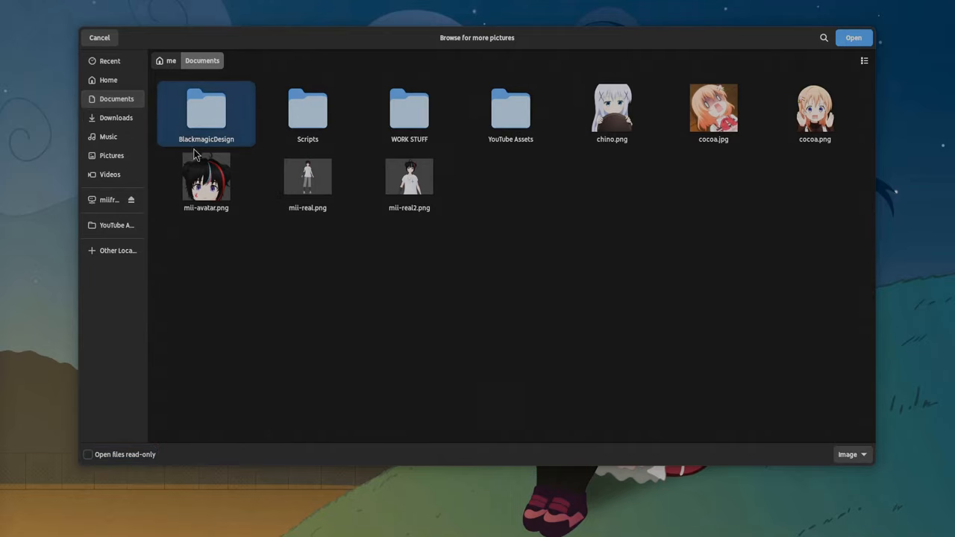